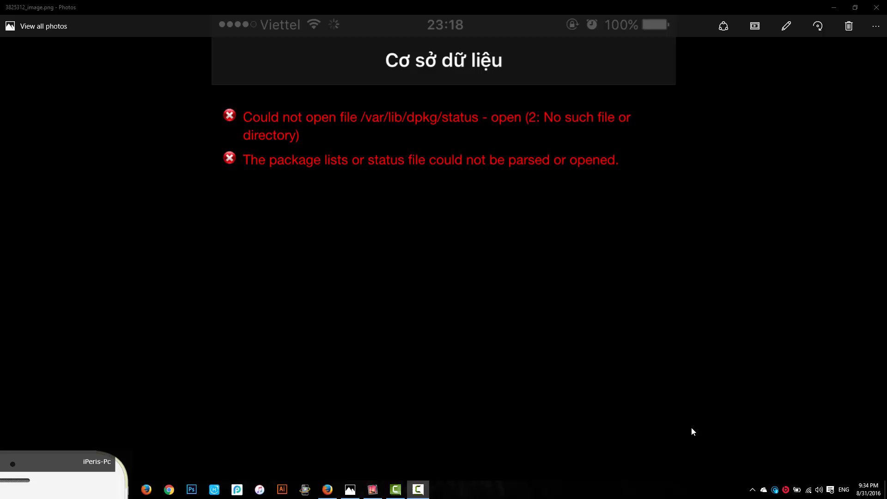
{"action": "mouse_move", "coordinate": [246, 124]}
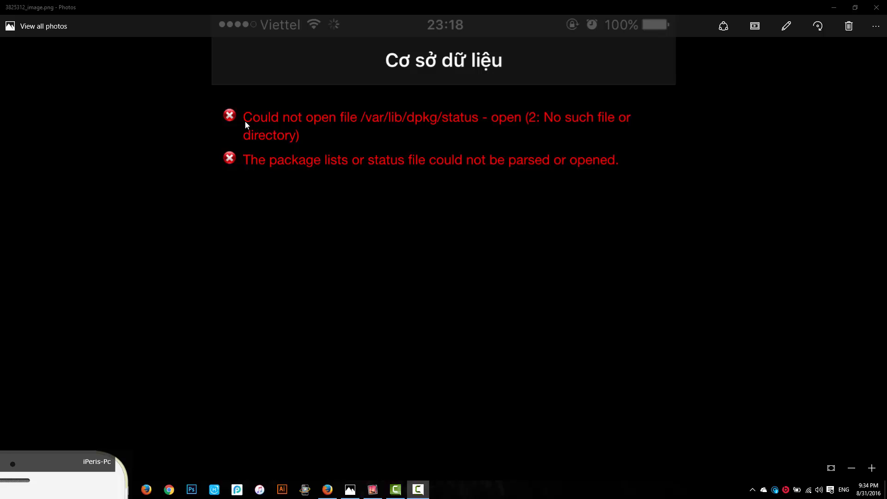
{"action": "mouse_move", "coordinate": [367, 130]}
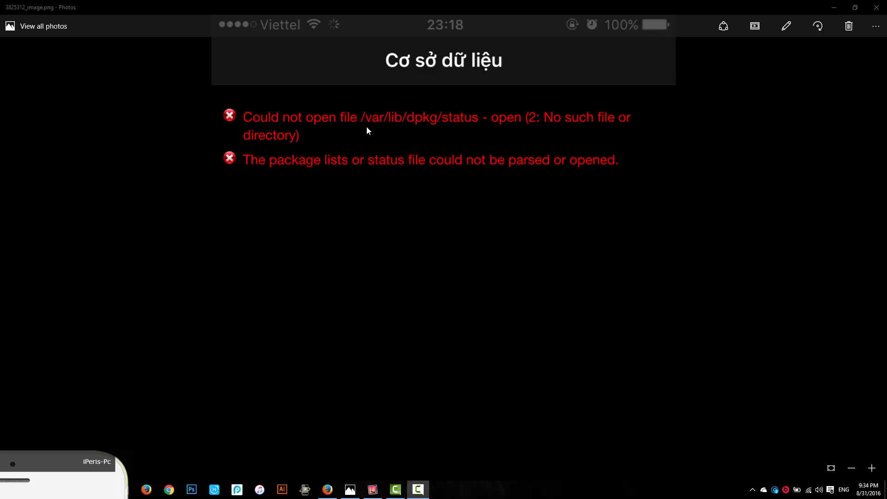
{"action": "mouse_move", "coordinate": [455, 132]}
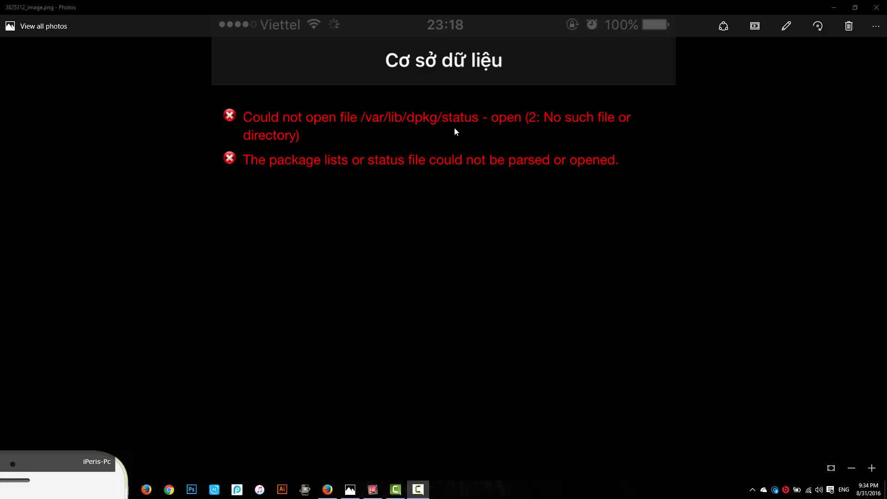
{"action": "mouse_move", "coordinate": [192, 203]}
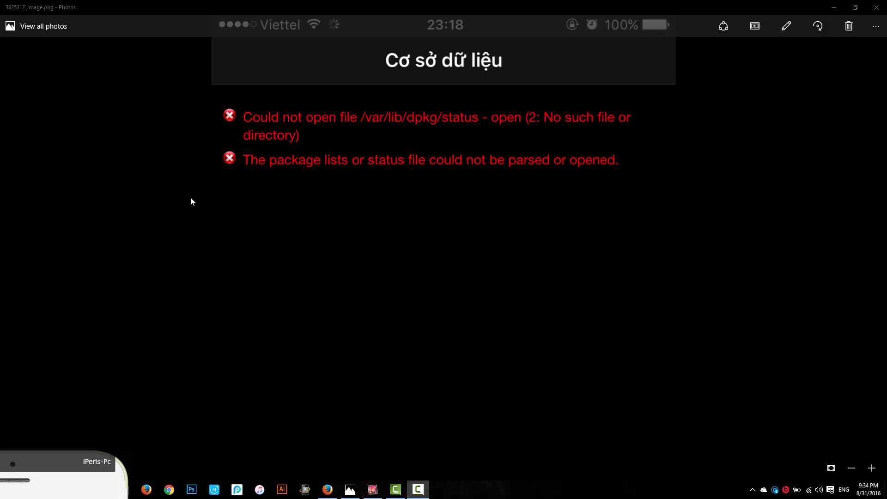
{"action": "mouse_move", "coordinate": [344, 178]}
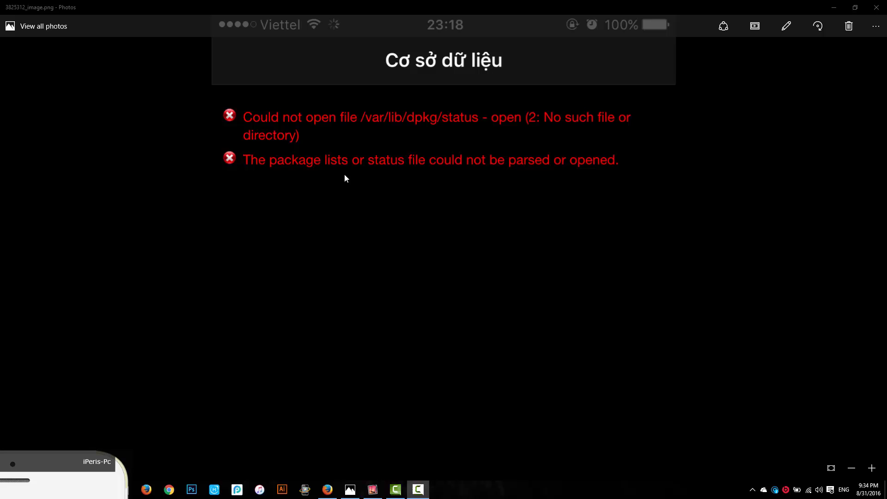
{"action": "mouse_move", "coordinate": [457, 188]}
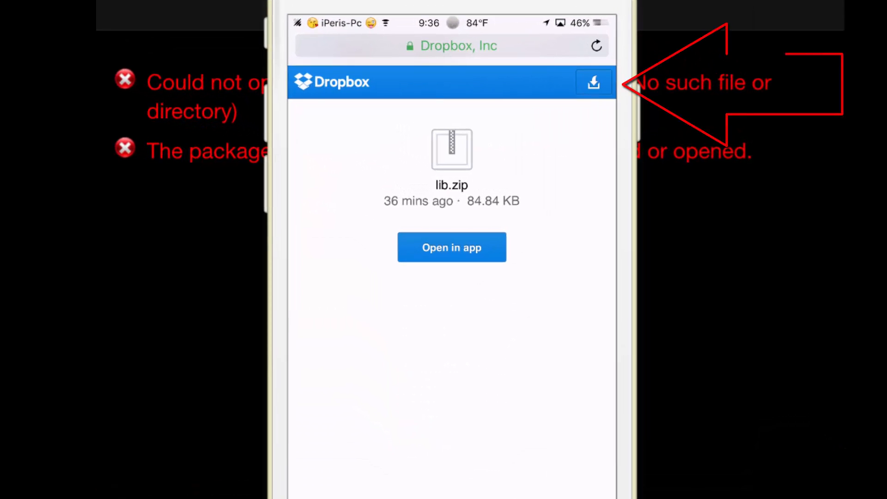
- Direct-download lib.zip from Dropbox and copy it to iFile
{"action": "left_click", "coordinate": [594, 82]}
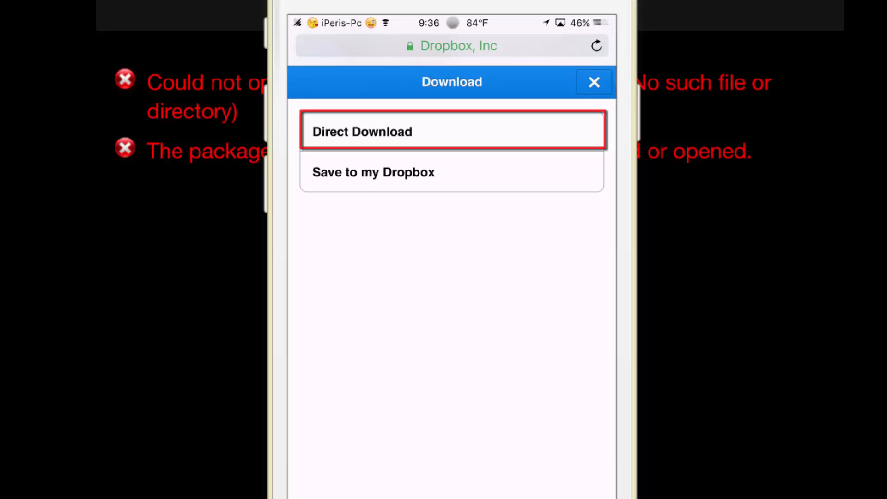
{"action": "left_click", "coordinate": [361, 131]}
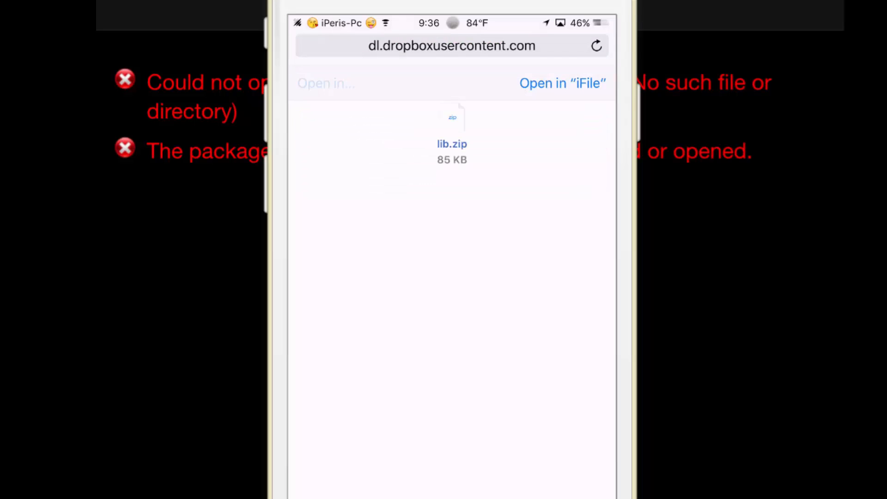
{"action": "left_click", "coordinate": [326, 84]}
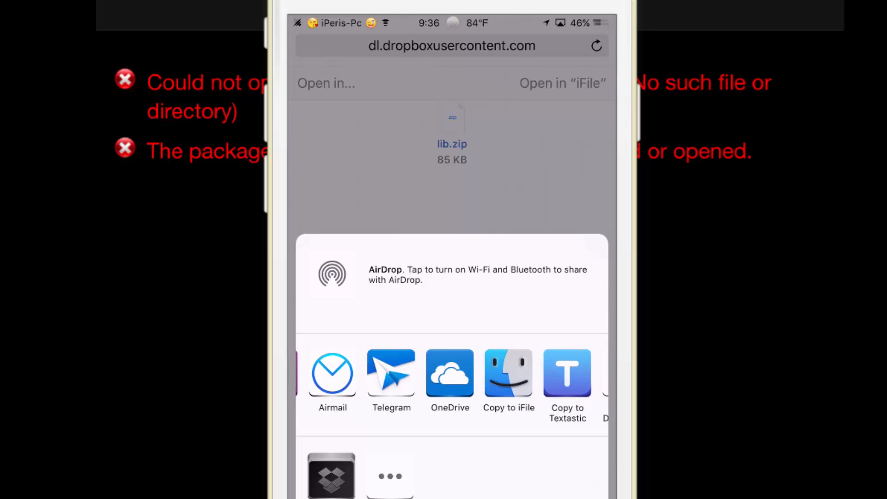
{"action": "left_click", "coordinate": [508, 382]}
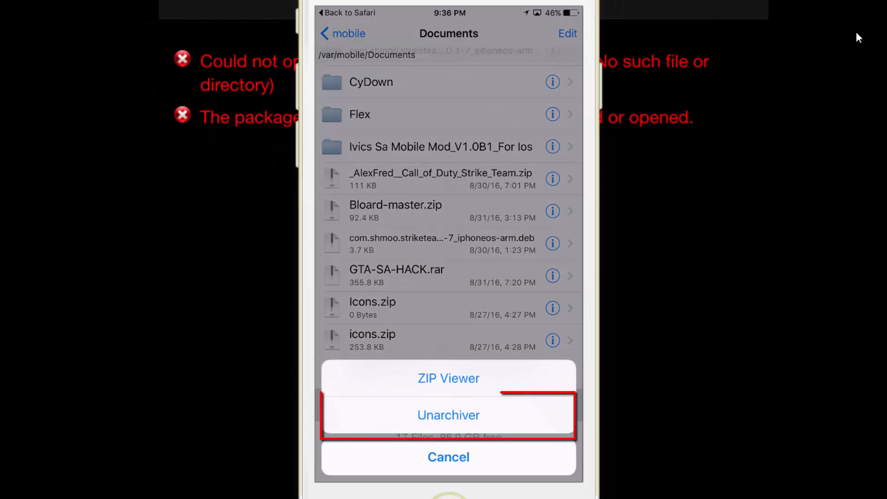
- Unarchive lib.zip into Documents and copy the resulting lib folder to the clipboard
{"action": "left_click", "coordinate": [447, 415]}
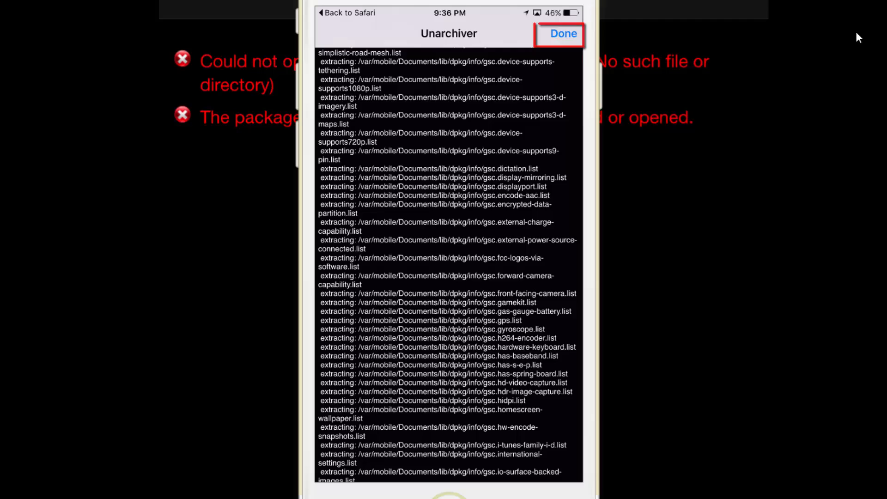
{"action": "left_click", "coordinate": [563, 33]}
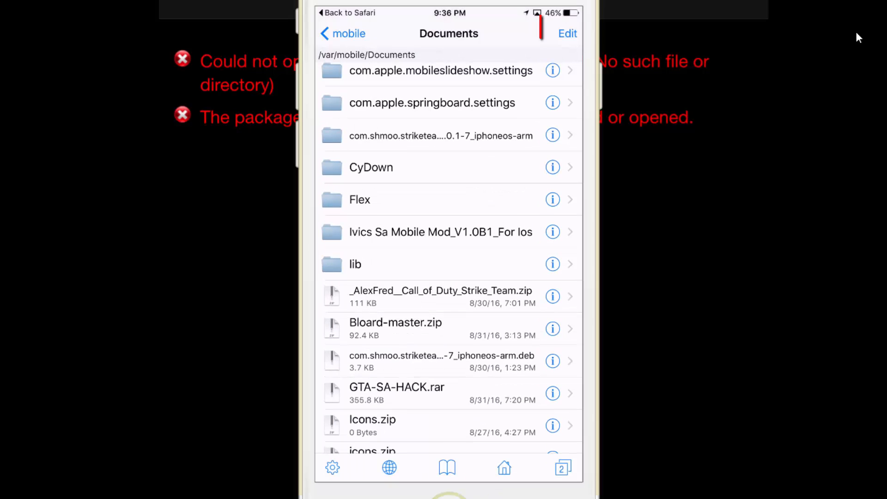
{"action": "left_click", "coordinate": [567, 33]}
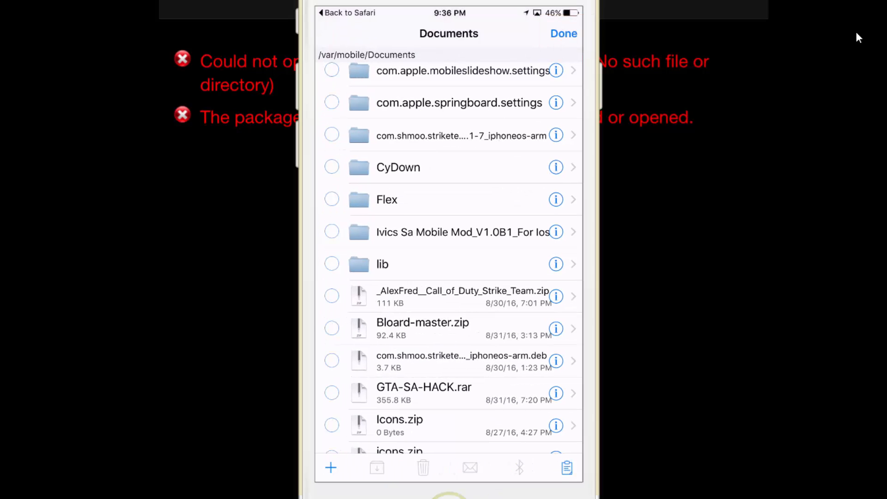
{"action": "left_click", "coordinate": [332, 264]}
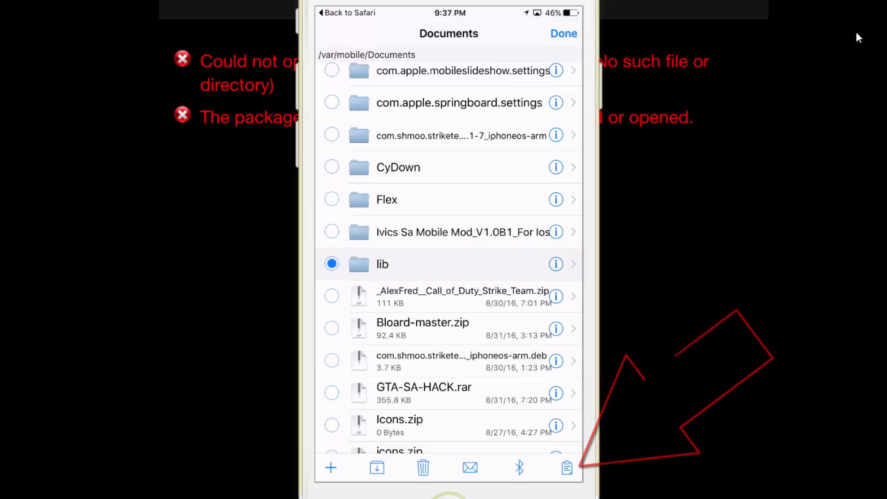
{"action": "left_click", "coordinate": [567, 468]}
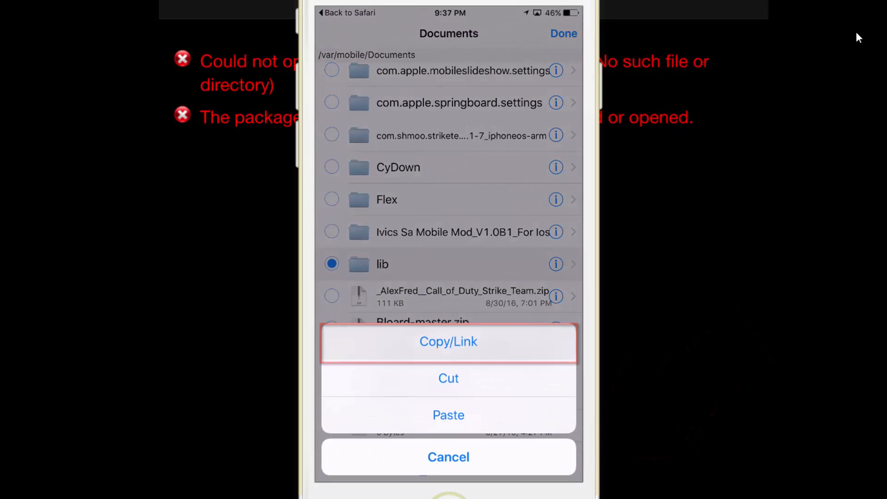
{"action": "left_click", "coordinate": [448, 456]}
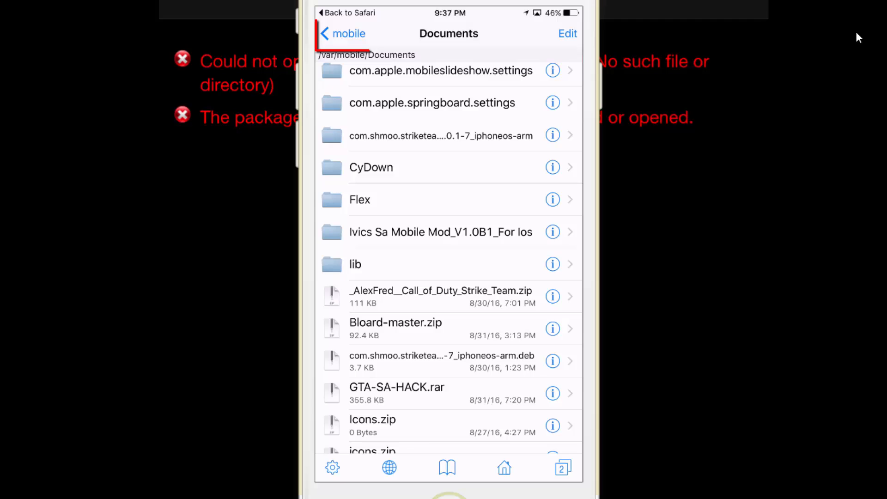
- Paste the lib folder into /var and leave iFile for the home screen
{"action": "left_click", "coordinate": [342, 33]}
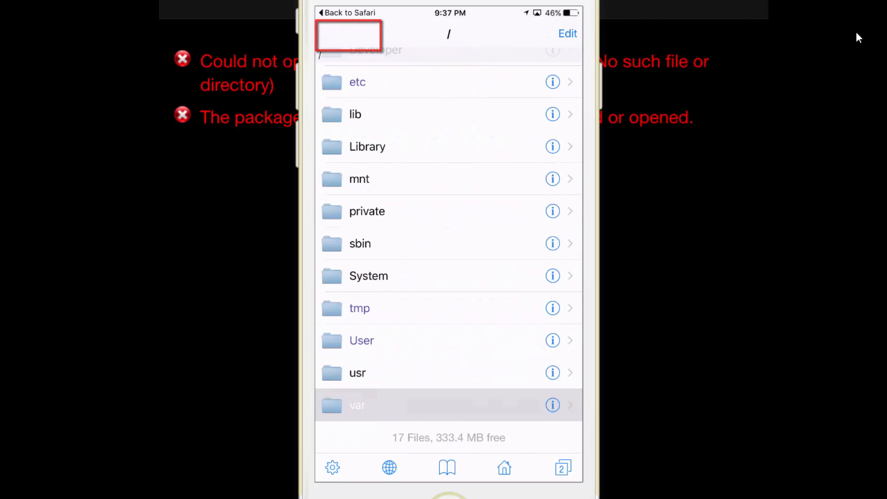
{"action": "left_click", "coordinate": [357, 405]}
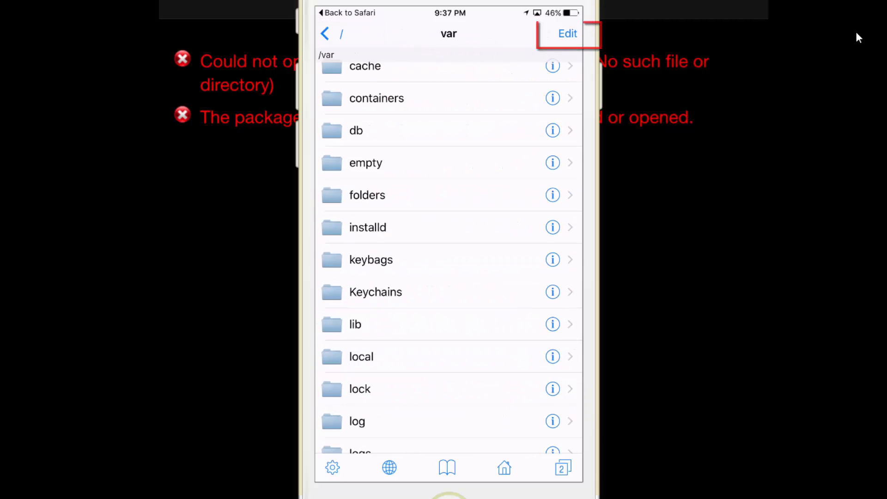
{"action": "left_click", "coordinate": [566, 33]}
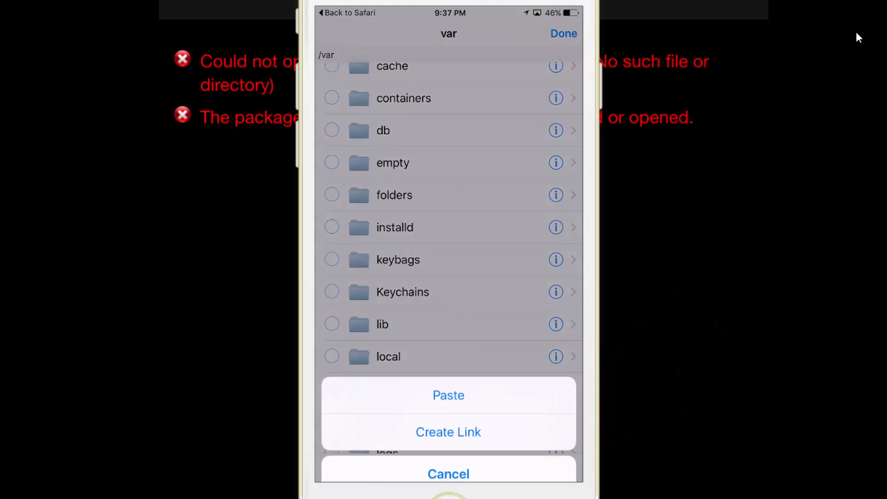
{"action": "left_click", "coordinate": [448, 395]}
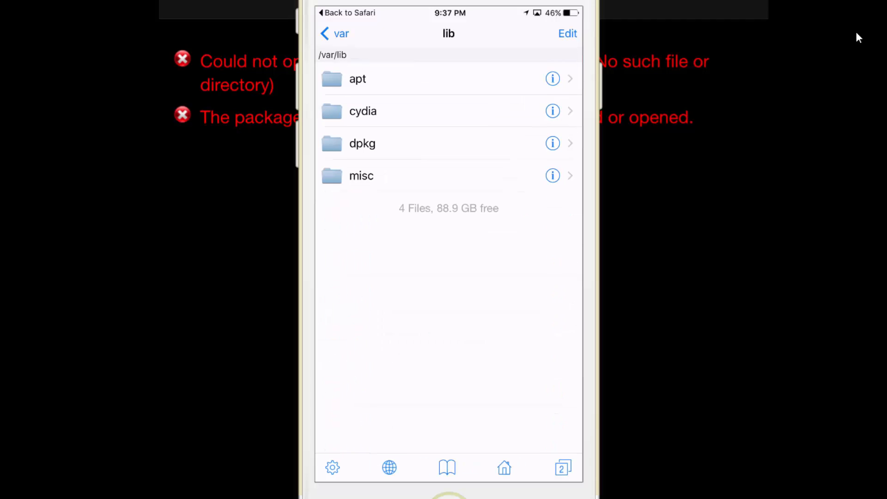
{"action": "left_click", "coordinate": [363, 143]}
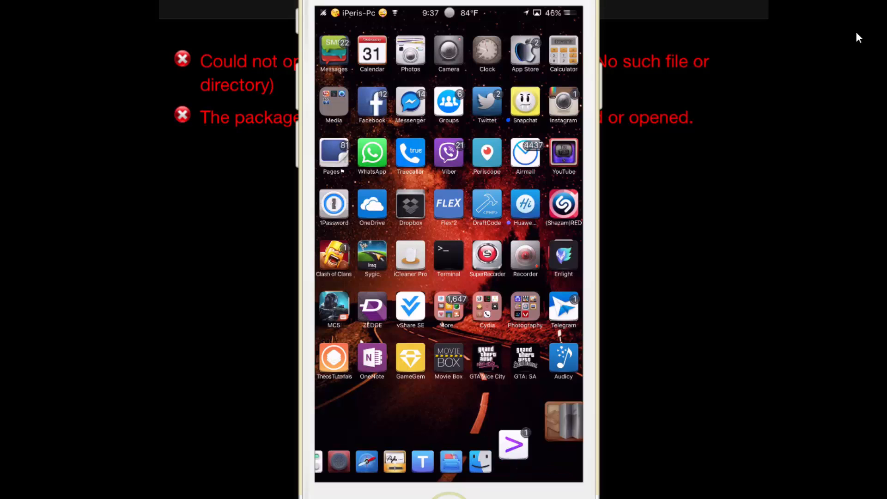
- Launch Cydia, refresh sources from the Changes list, and view the Sources list
{"action": "left_click", "coordinate": [487, 310]}
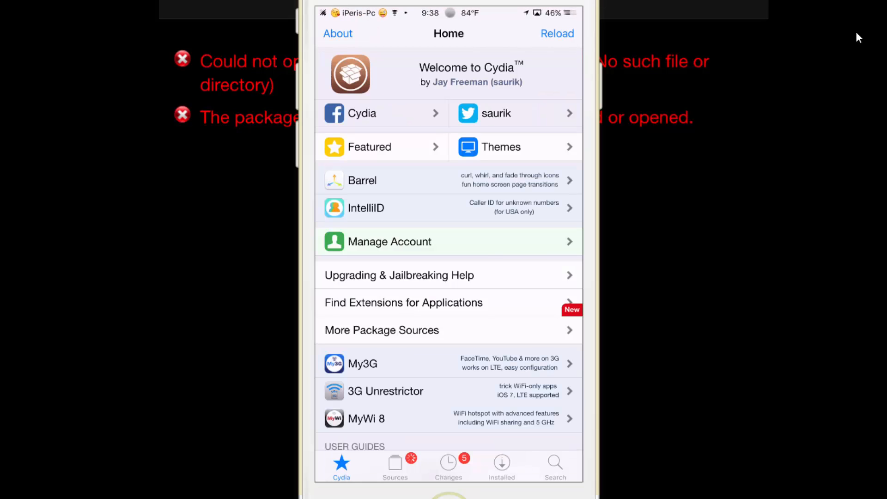
{"action": "left_click", "coordinate": [449, 464]}
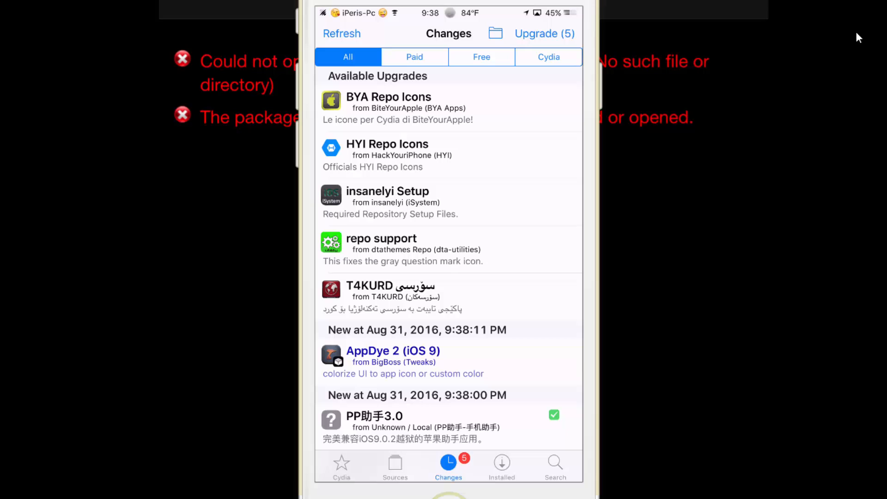
{"action": "scroll", "scroll_direction": "down", "scroll_amount": 3}
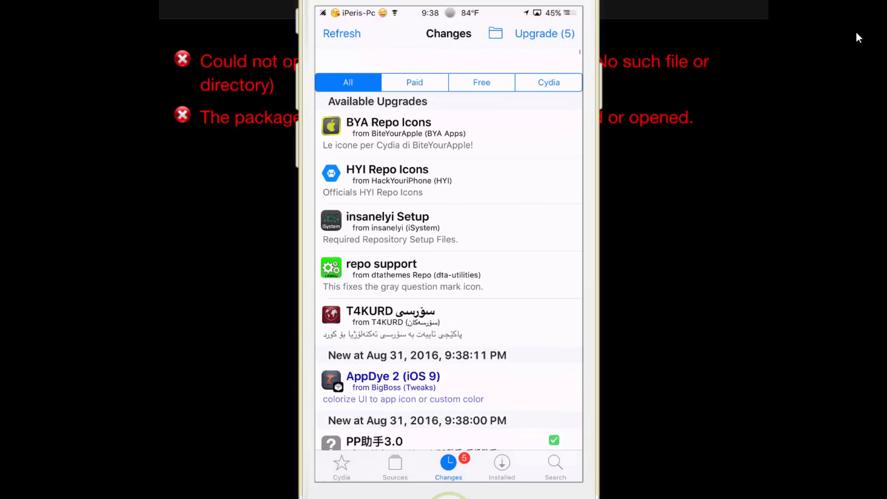
{"action": "left_click", "coordinate": [543, 33]}
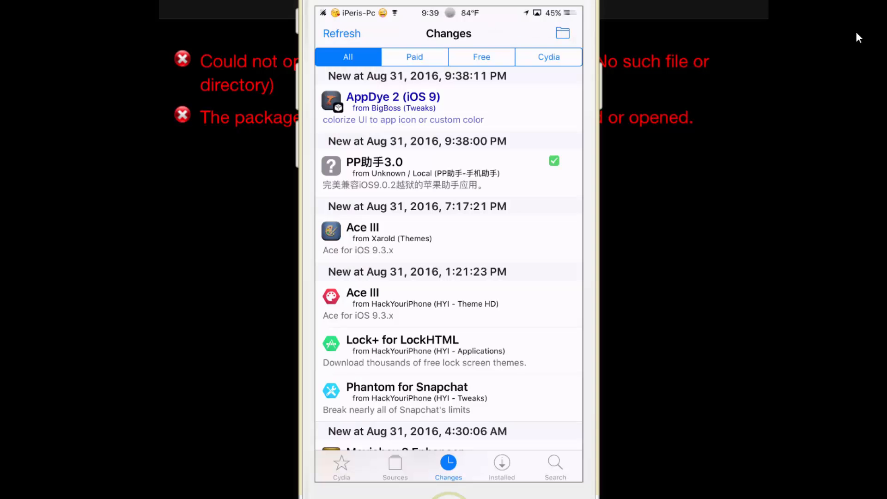
{"action": "left_click", "coordinate": [395, 464]}
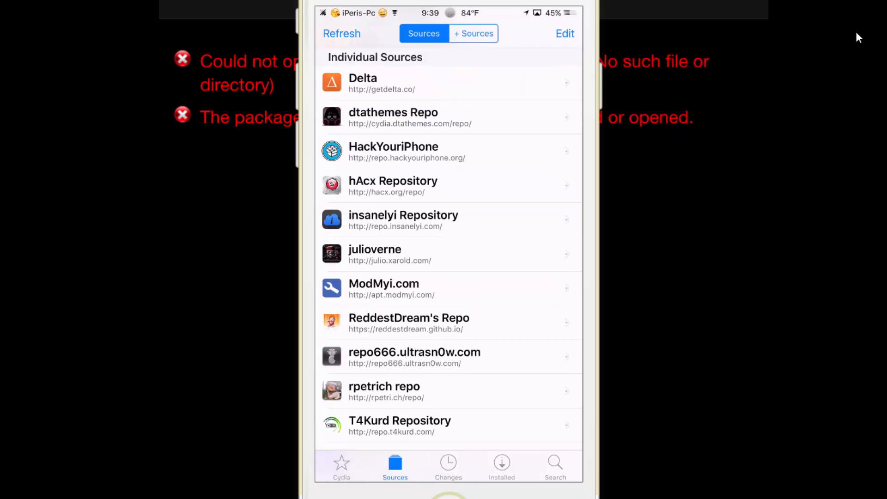
{"action": "left_click", "coordinate": [448, 464]}
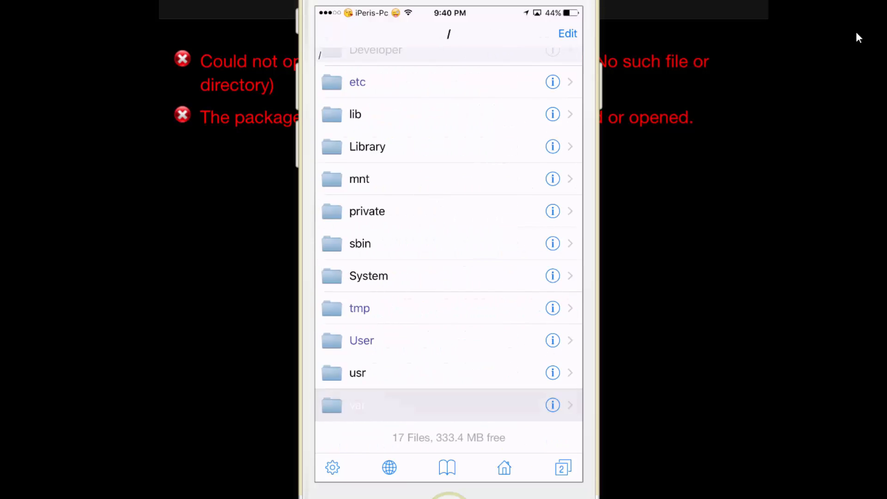
- Browse to /Library/MobileSubstrate in iFile, then view Cydia's Installed packages
{"action": "left_click", "coordinate": [367, 147]}
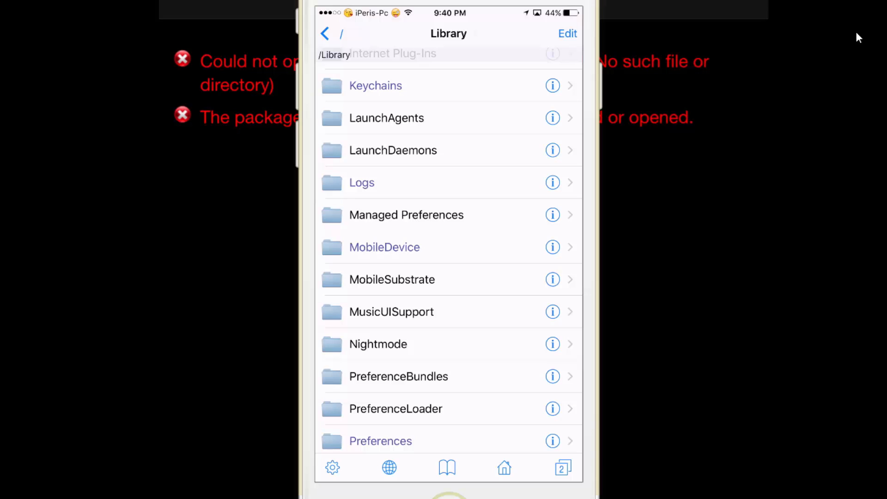
{"action": "left_click", "coordinate": [392, 280]}
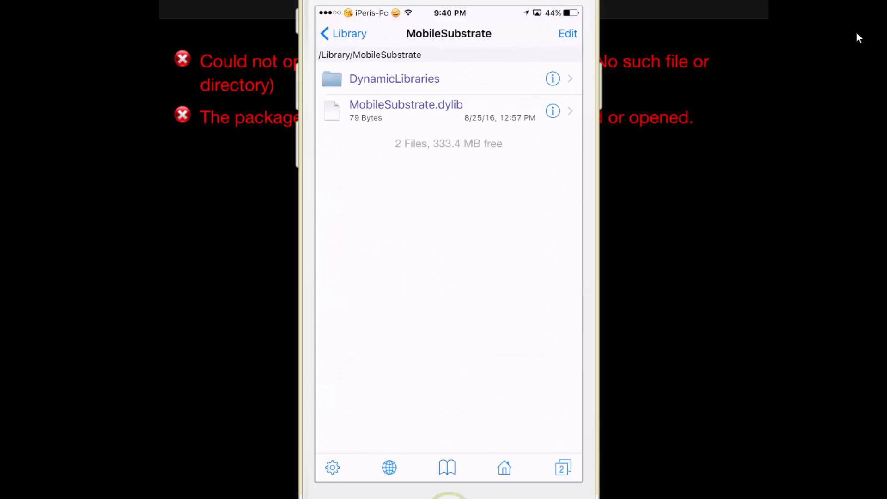
{"action": "left_click", "coordinate": [394, 78]}
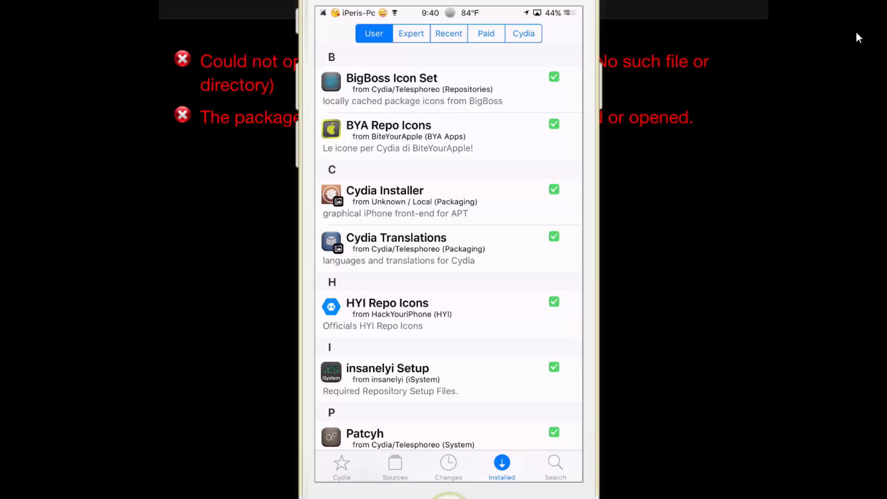
- Search 'Colorba', install ColorBanners and close the completed install log
{"action": "left_click", "coordinate": [555, 466]}
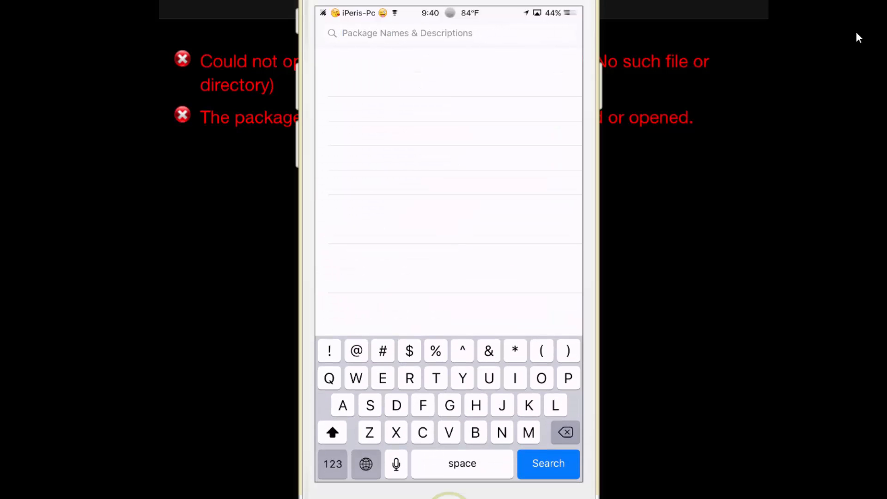
{"action": "type", "text": "Color"}
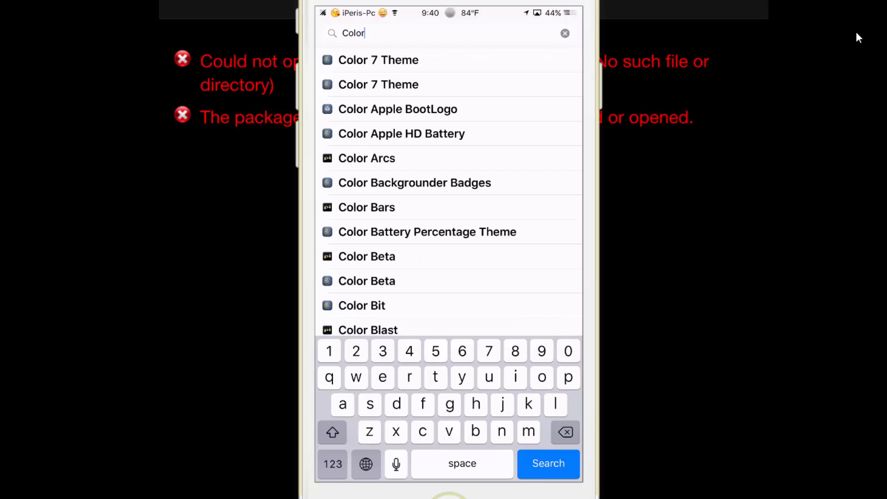
{"action": "type", "text": "ba"}
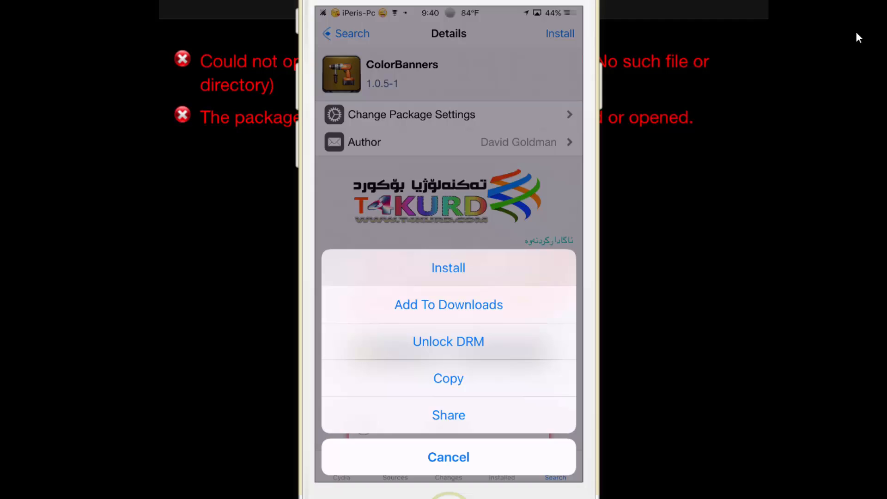
{"action": "left_click", "coordinate": [448, 268]}
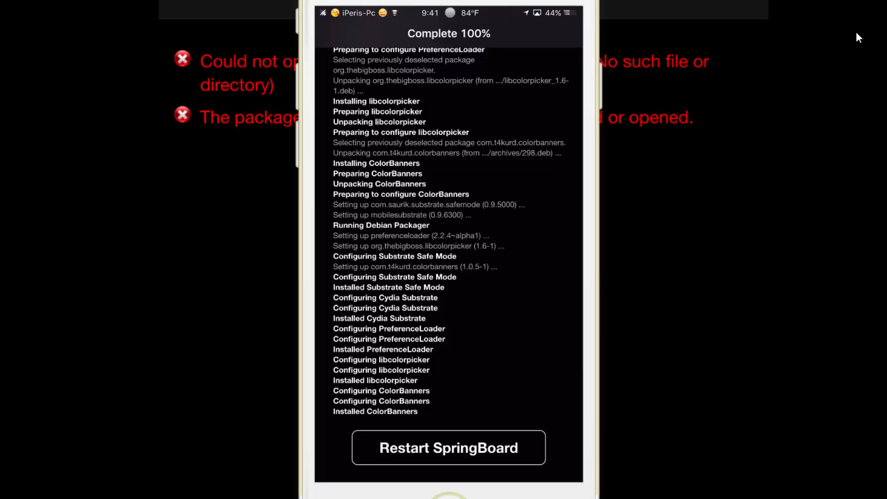
{"action": "left_click", "coordinate": [447, 447]}
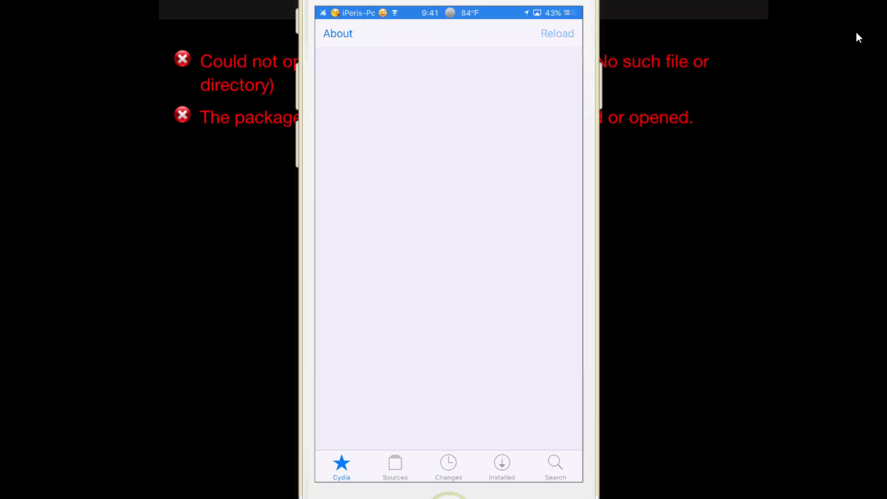
- View Cydia's Changes list of recently updated packages
{"action": "left_click", "coordinate": [448, 464]}
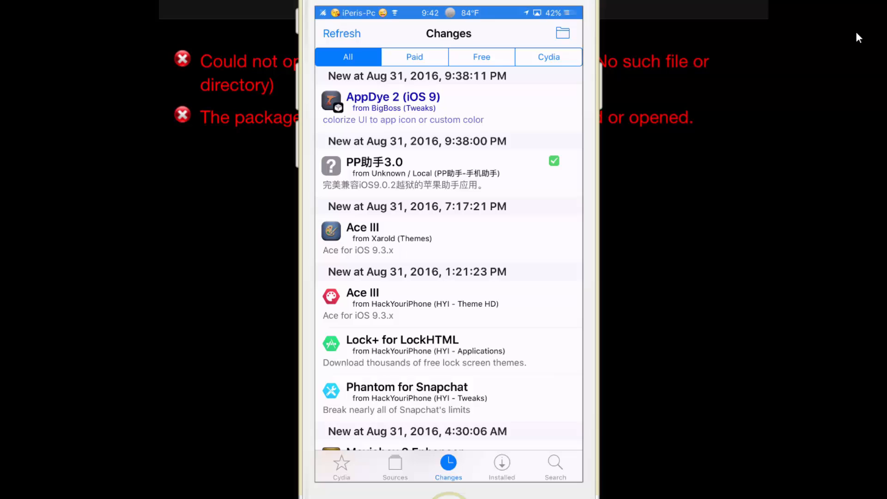
{"action": "mouse_move", "coordinate": [673, 126]}
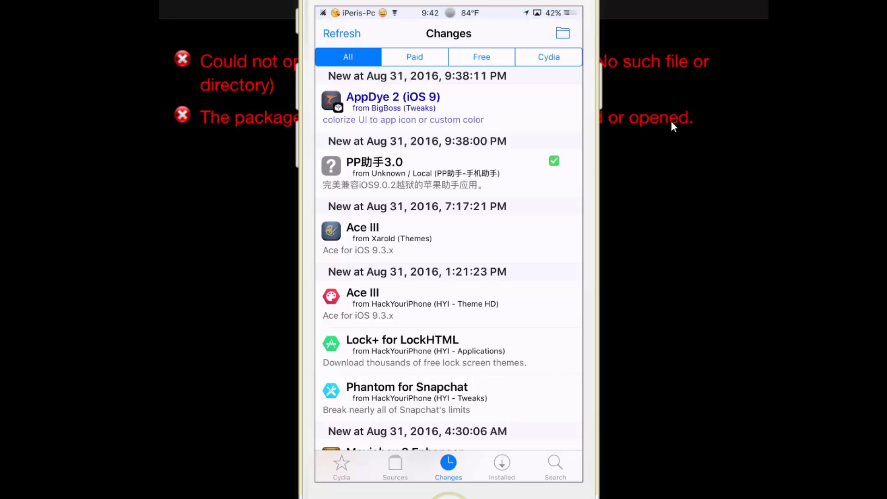
{"action": "mouse_move", "coordinate": [549, 163]}
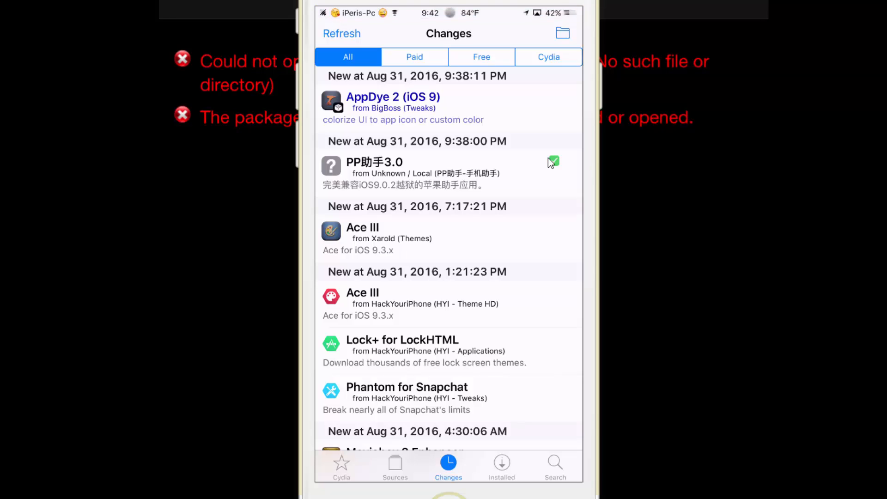